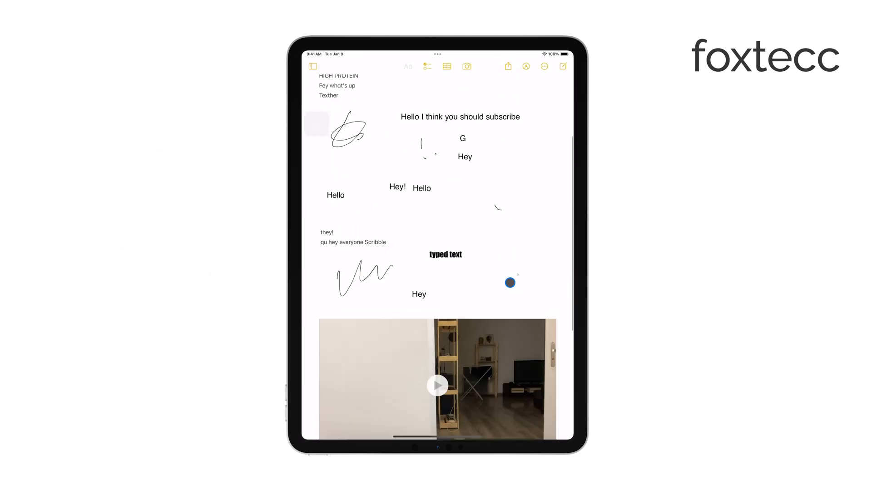
- Search the App Store for 'notion' to check its page for a pending update
scroll(down, 3)
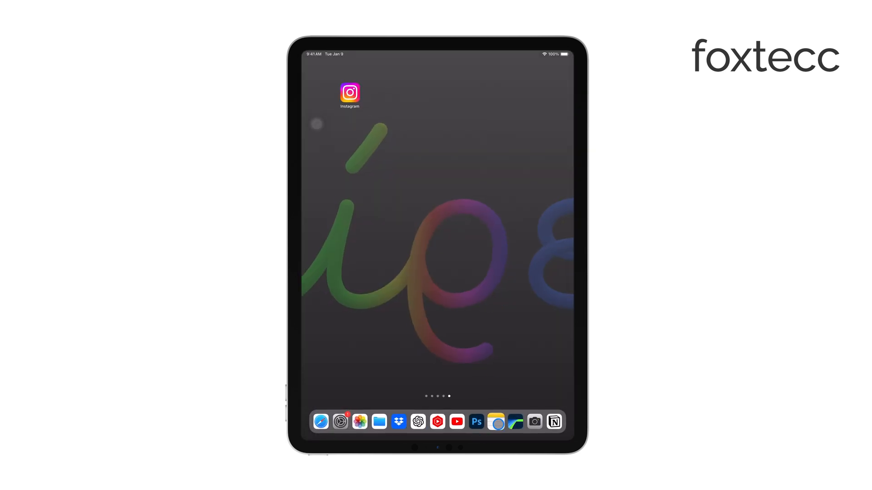
scroll(left, 3)
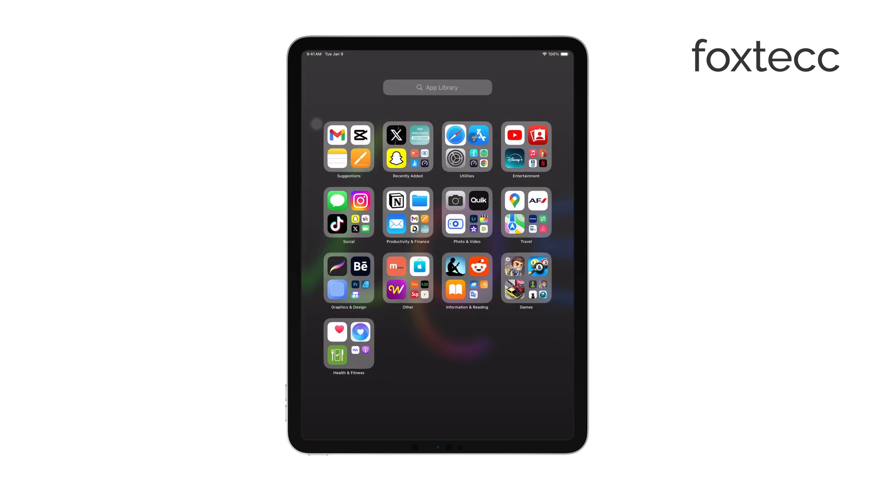
click(537, 427)
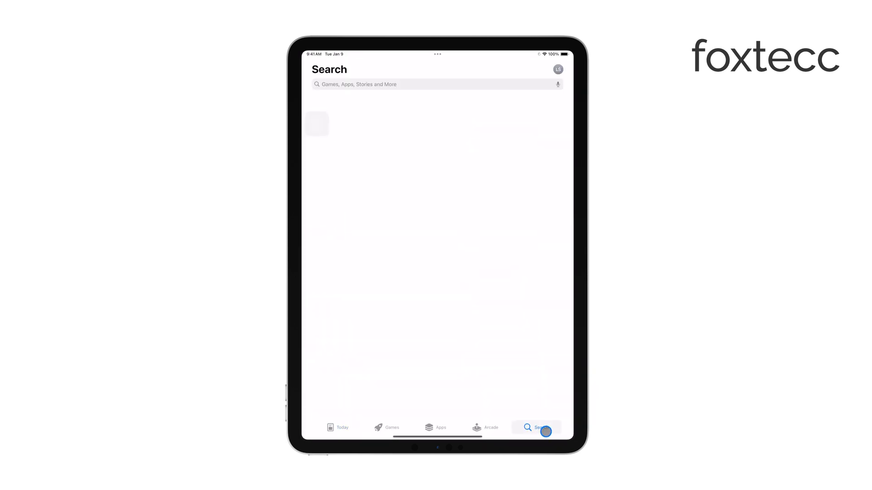
click(435, 83)
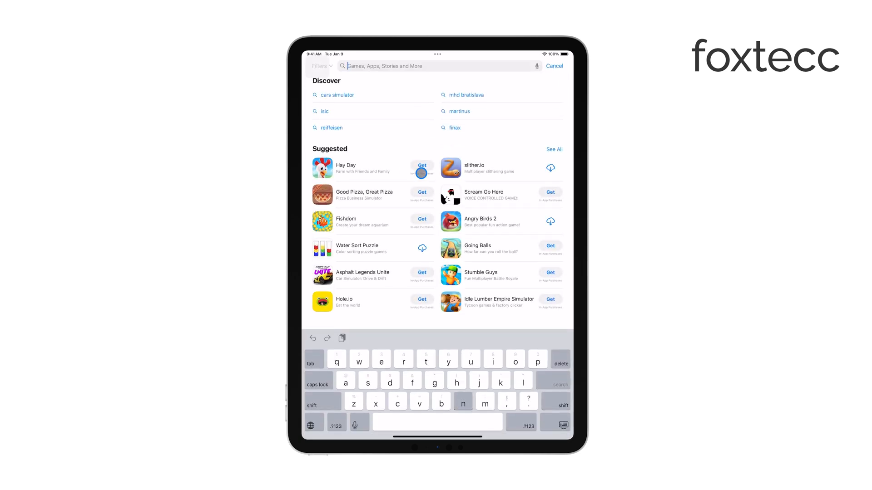
text(notion)
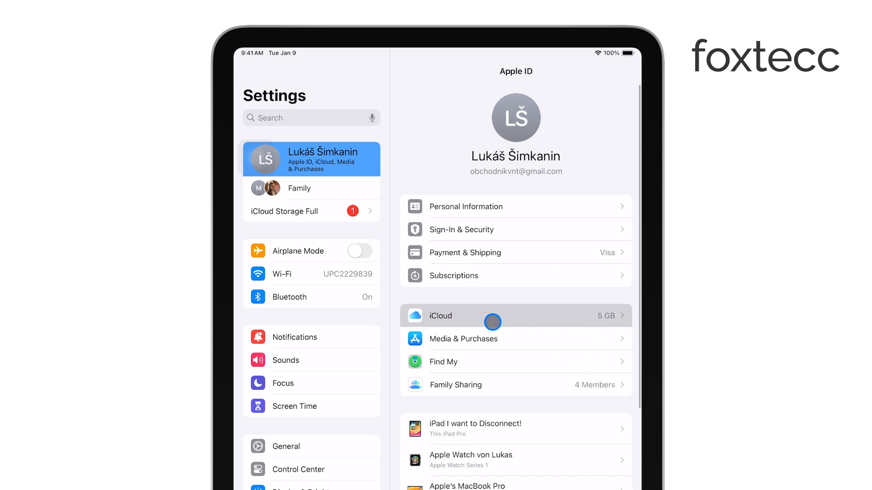
- Confirm Notes iCloud sync for this iPad is on, then check Wi‑Fi in Control Centre
click(495, 316)
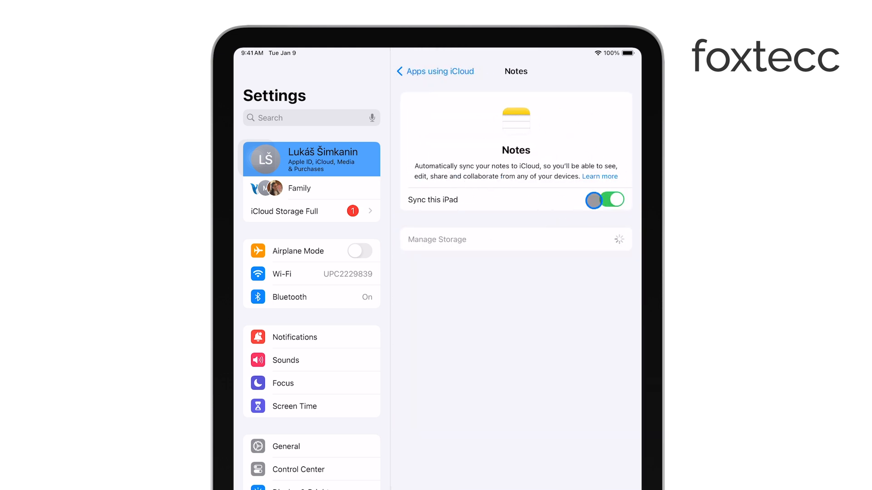
click(610, 200)
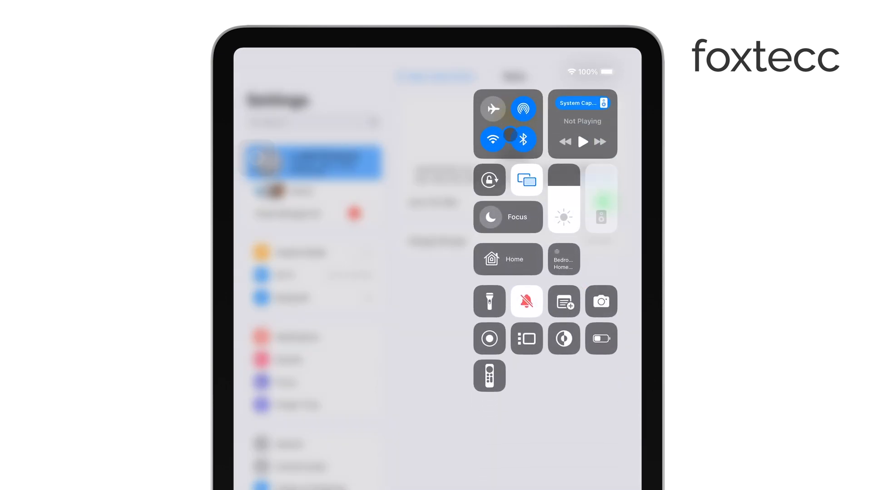
click(506, 124)
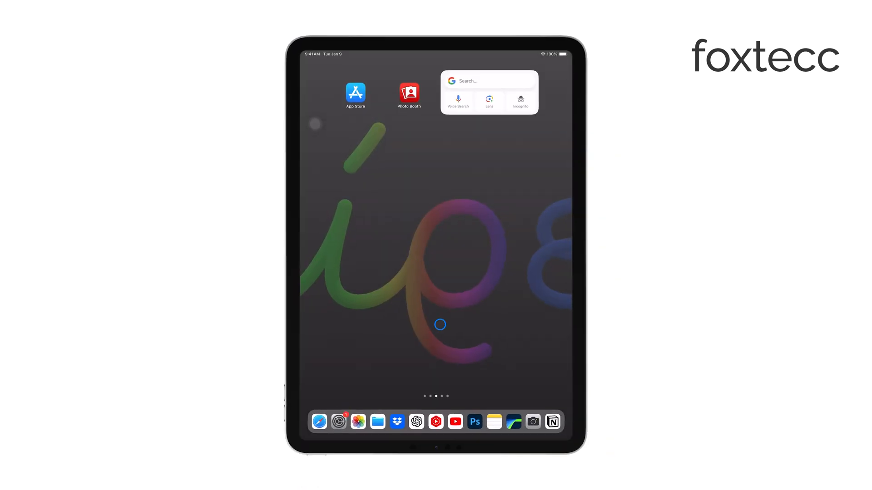
mouse_move(441, 373)
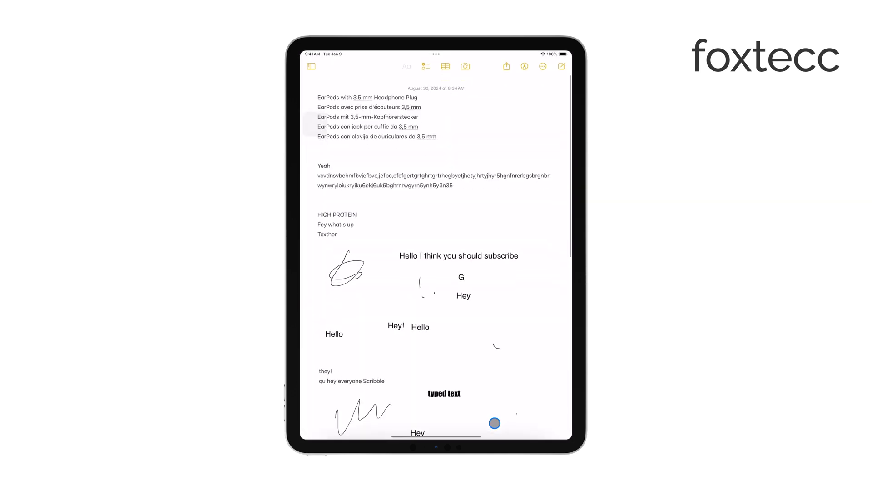
- Review the note, its folder's note list and the all-folders list in Notes
scroll(down, 3)
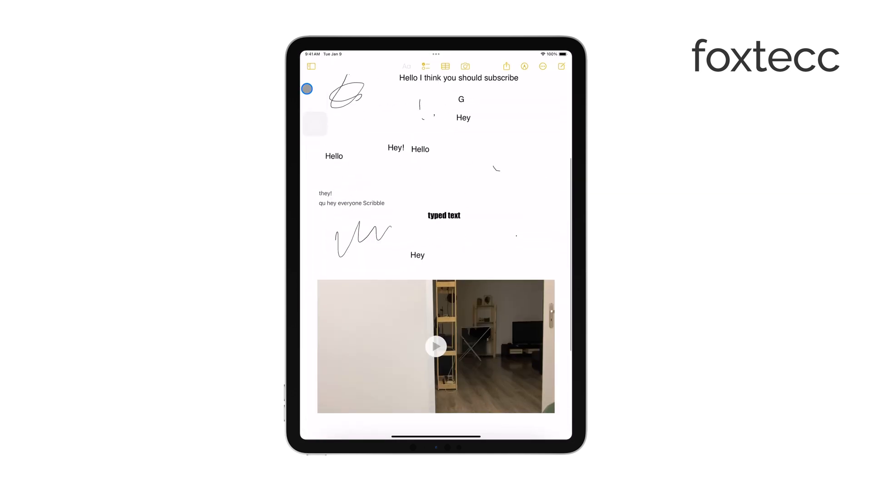
click(310, 66)
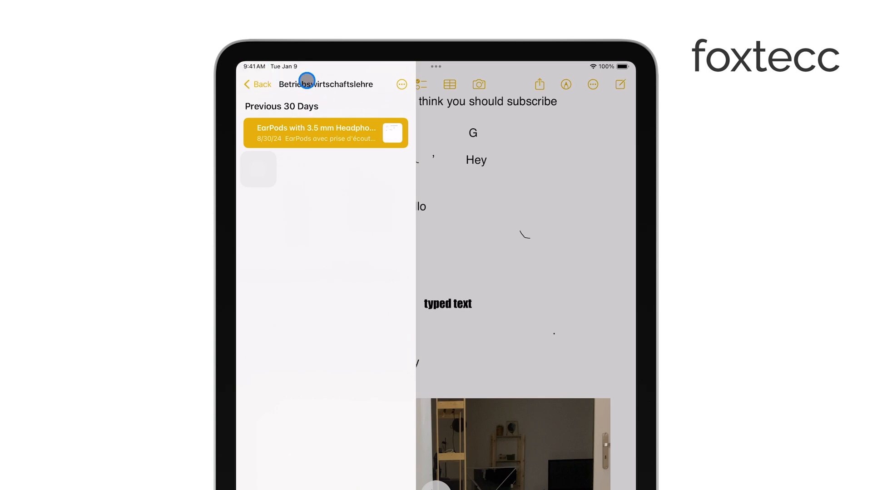
click(401, 85)
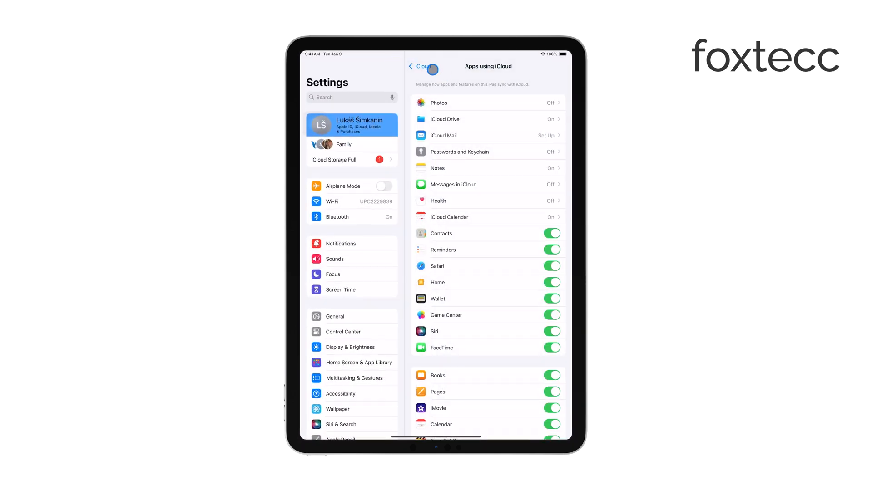
- Check iCloud storage is full at 5 GB, then go to Screen Time
click(423, 66)
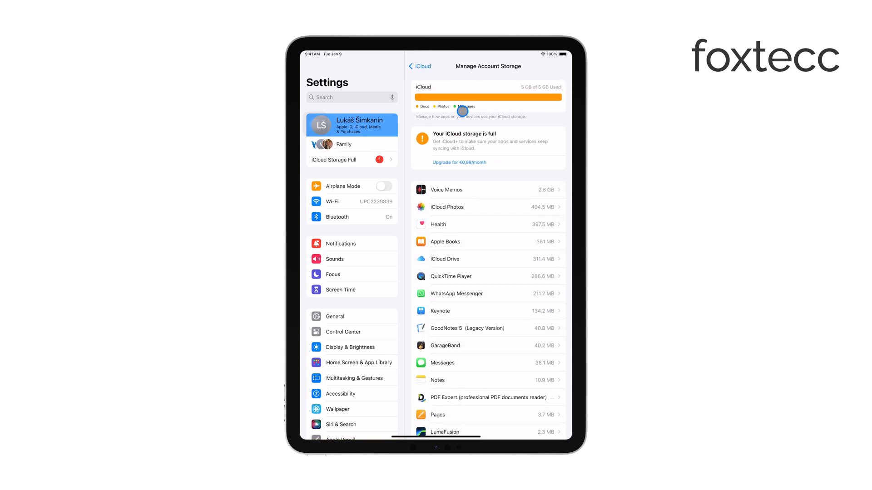
click(339, 289)
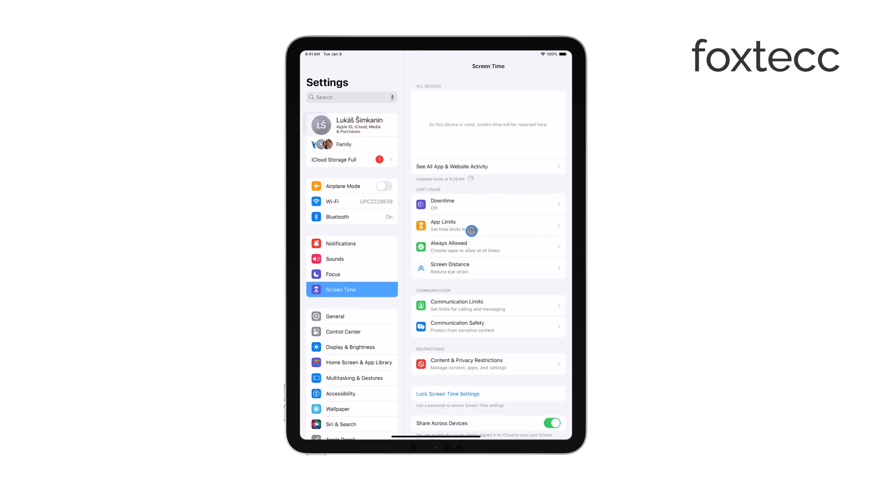
- Review Content & Privacy Restrictions, then move to the General device settings
click(465, 363)
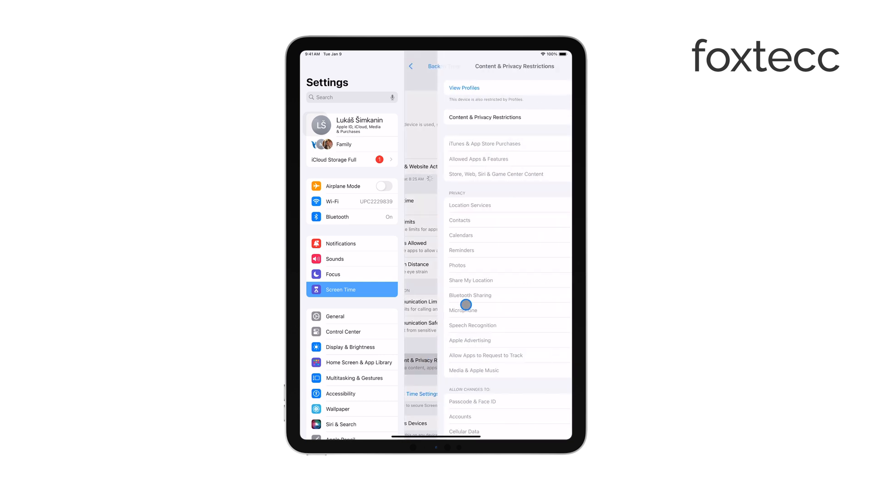
click(433, 67)
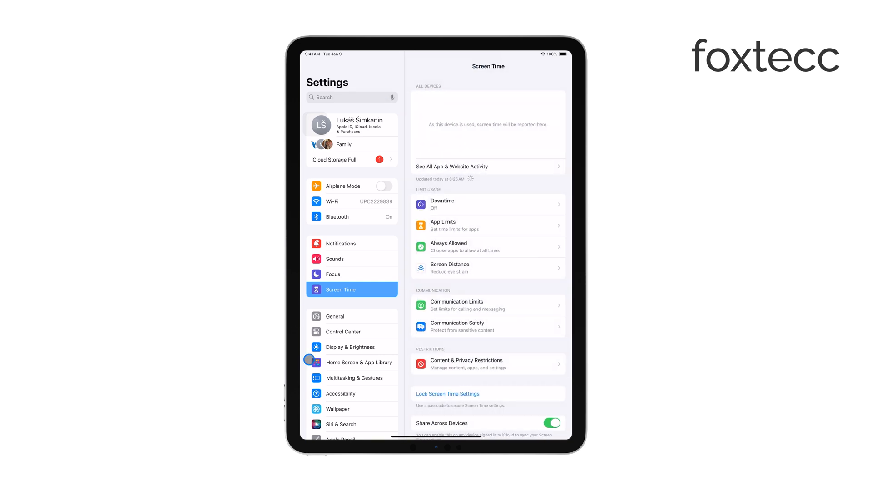
click(335, 316)
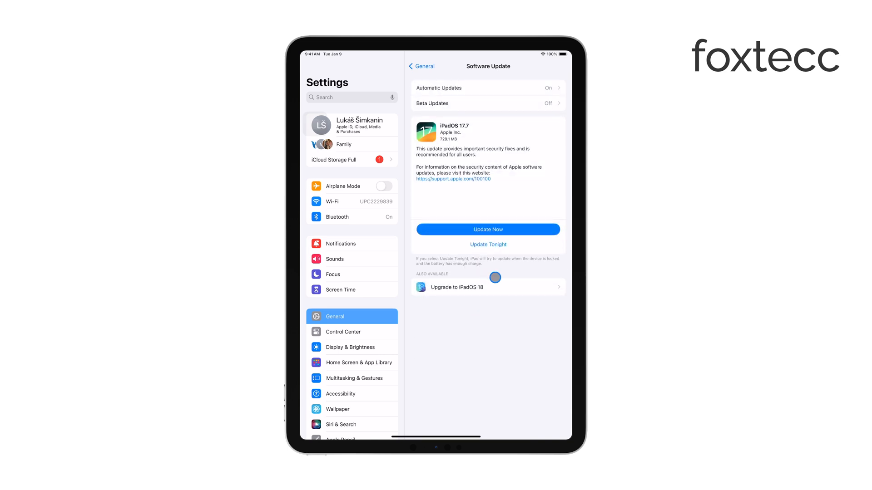
- Review Software Update showing iPadOS 17.7 ready with an iPadOS 18 upgrade available
click(340, 424)
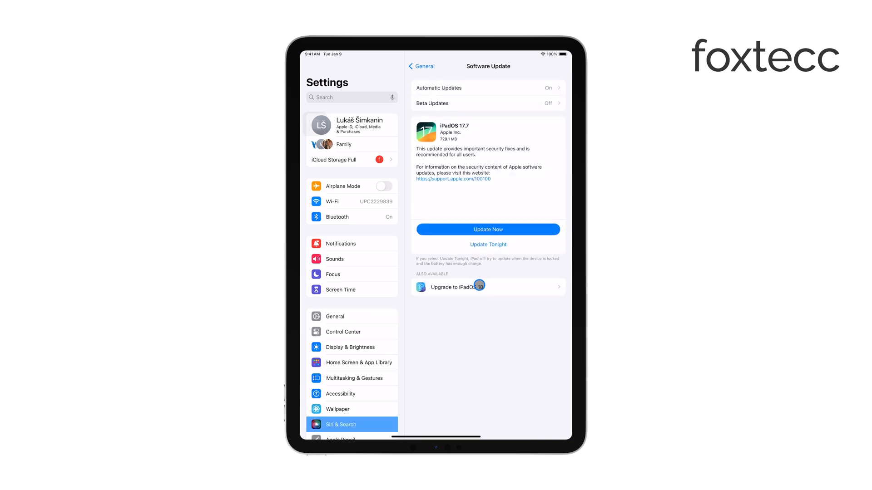